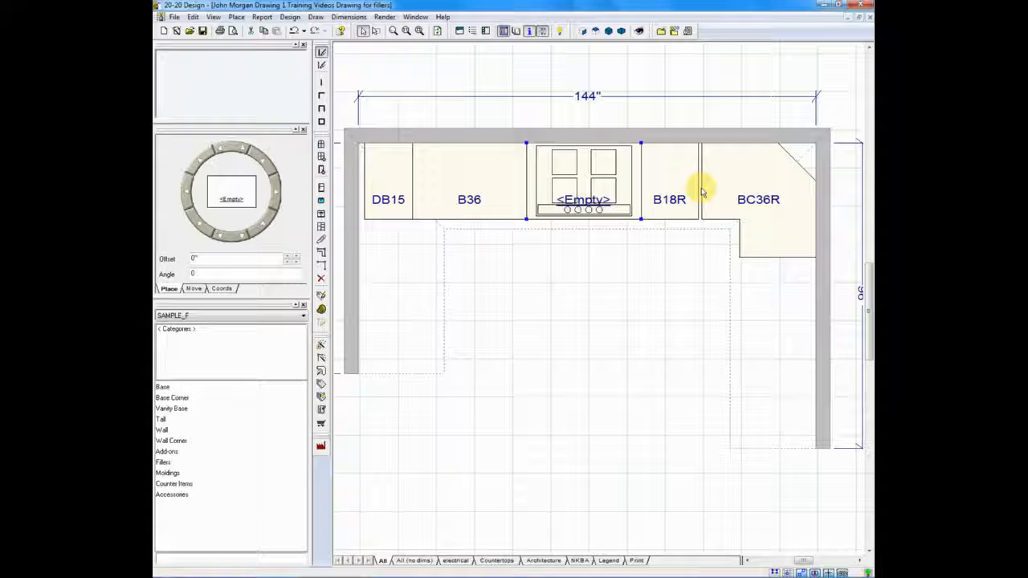
mouse_move(498, 216)
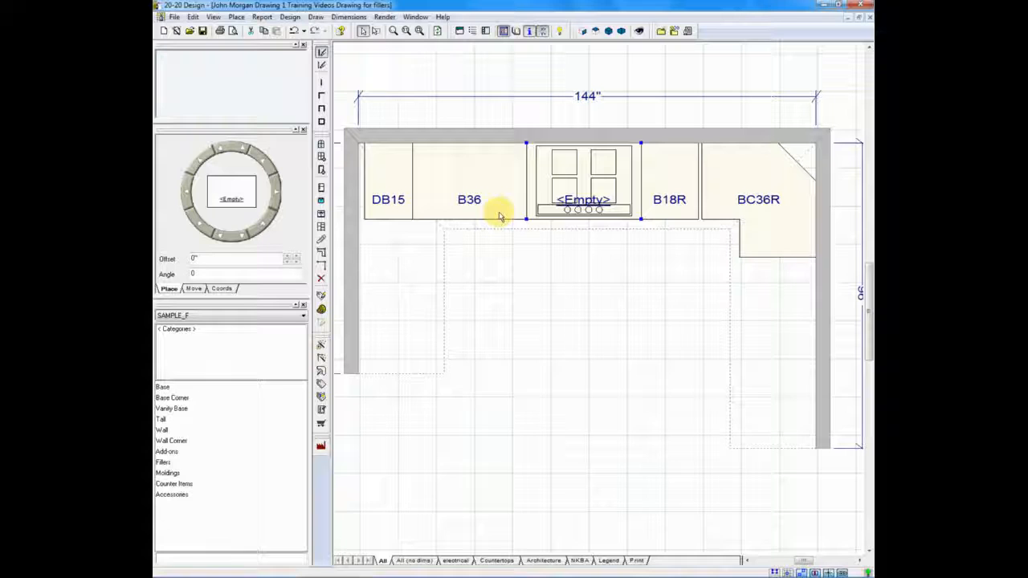
mouse_move(361, 164)
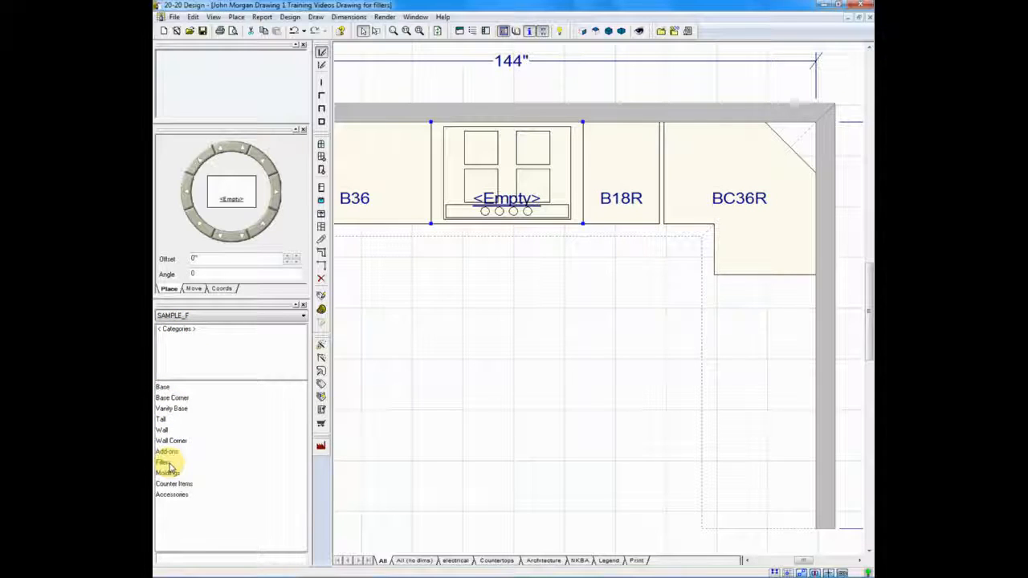
Show the Fillers category so Base, Wall, Tall and corner fillers are listed
left_click(164, 463)
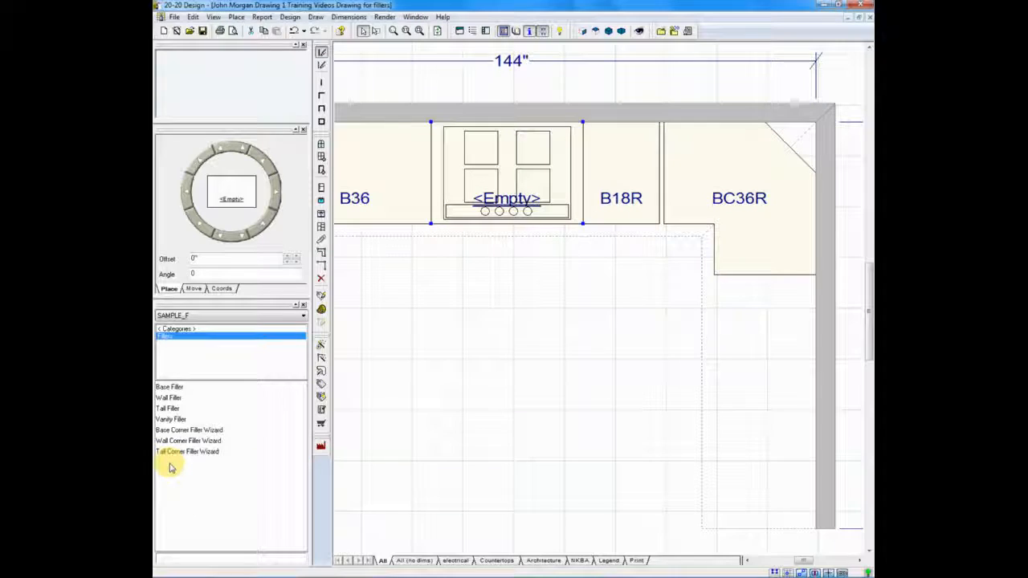
mouse_move(171, 357)
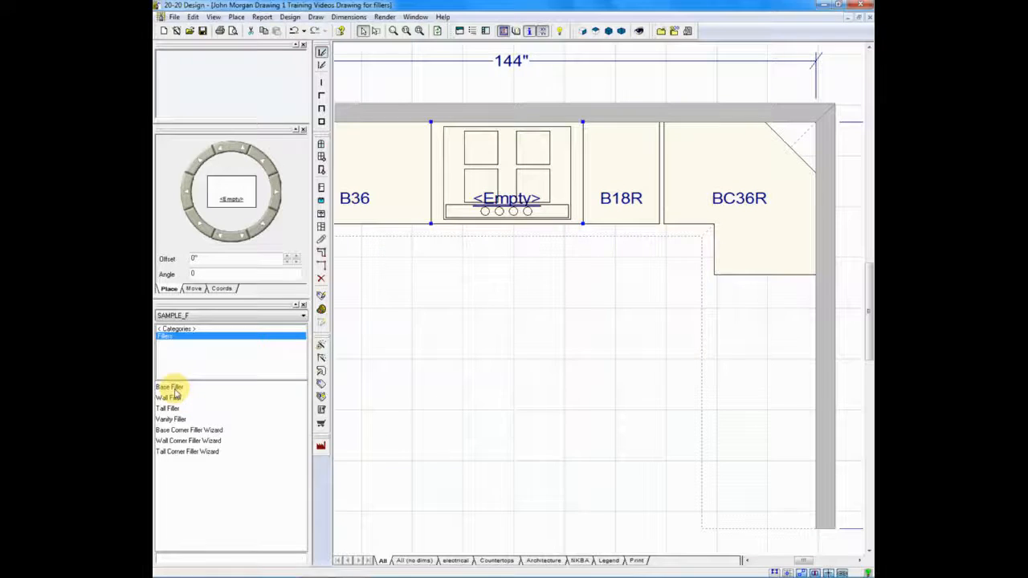
Place base filler BF3 between the B18R cabinet and the BC36R corner cabinet
left_click(170, 388)
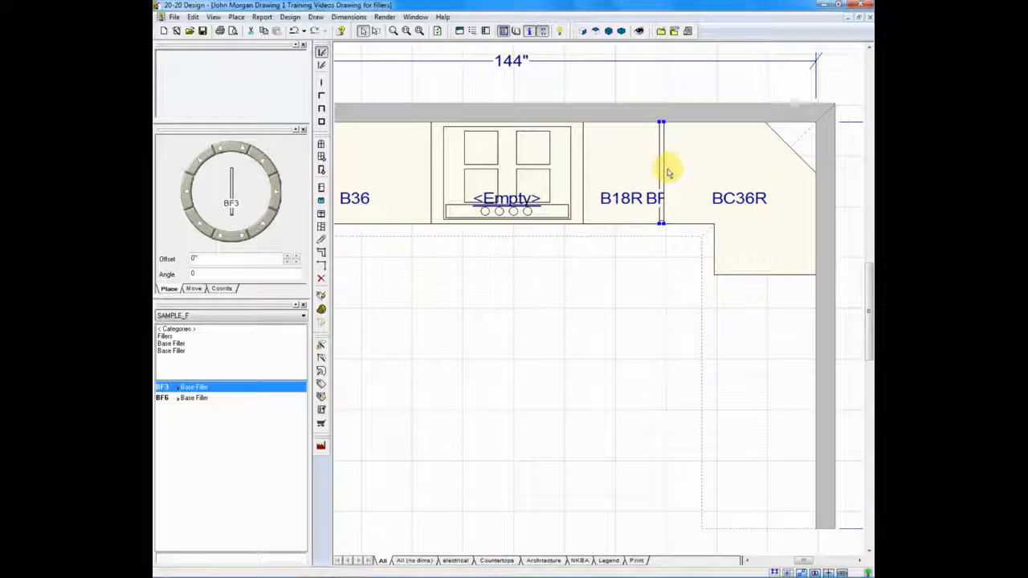
mouse_move(658, 196)
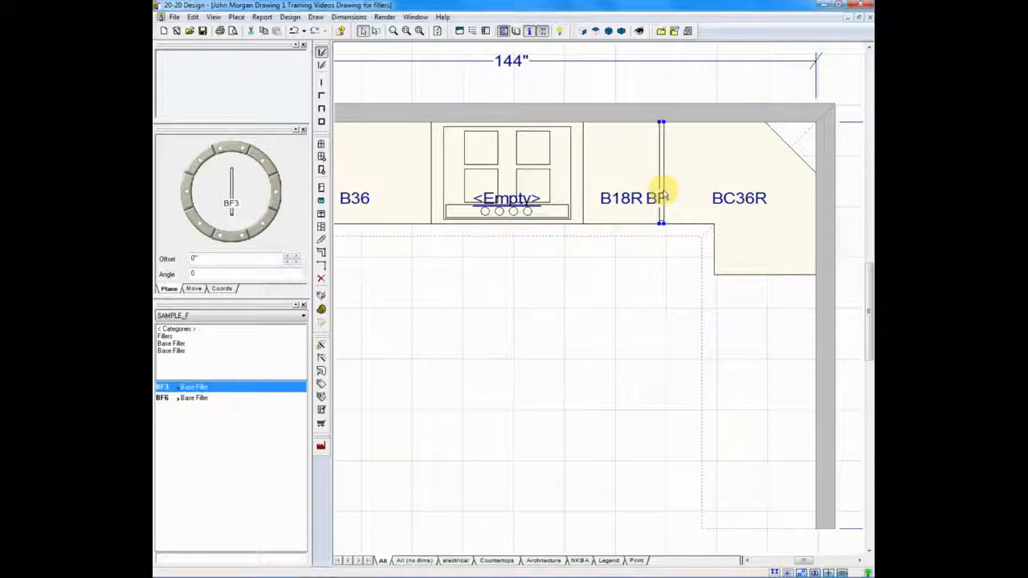
mouse_move(609, 276)
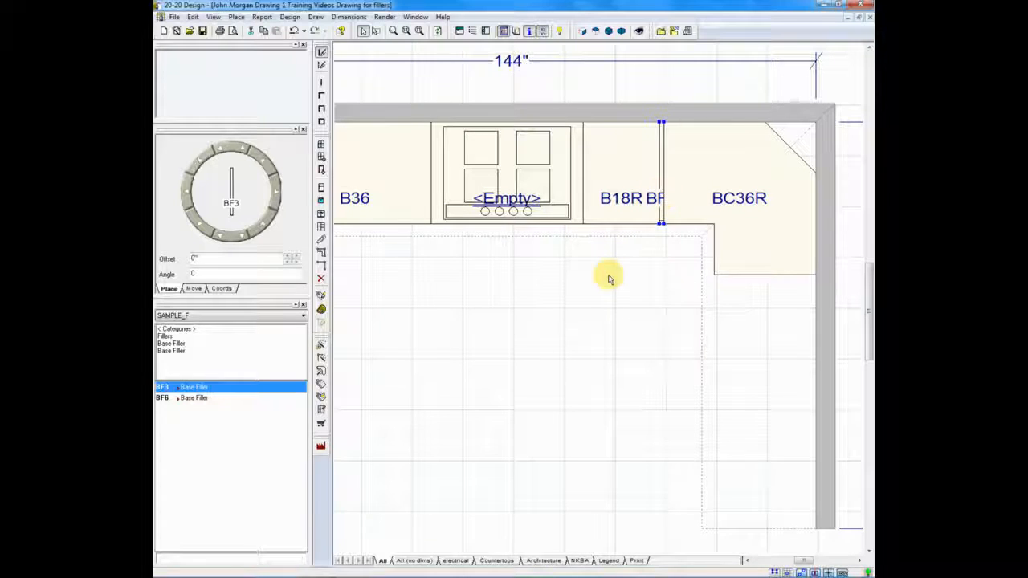
mouse_move(604, 279)
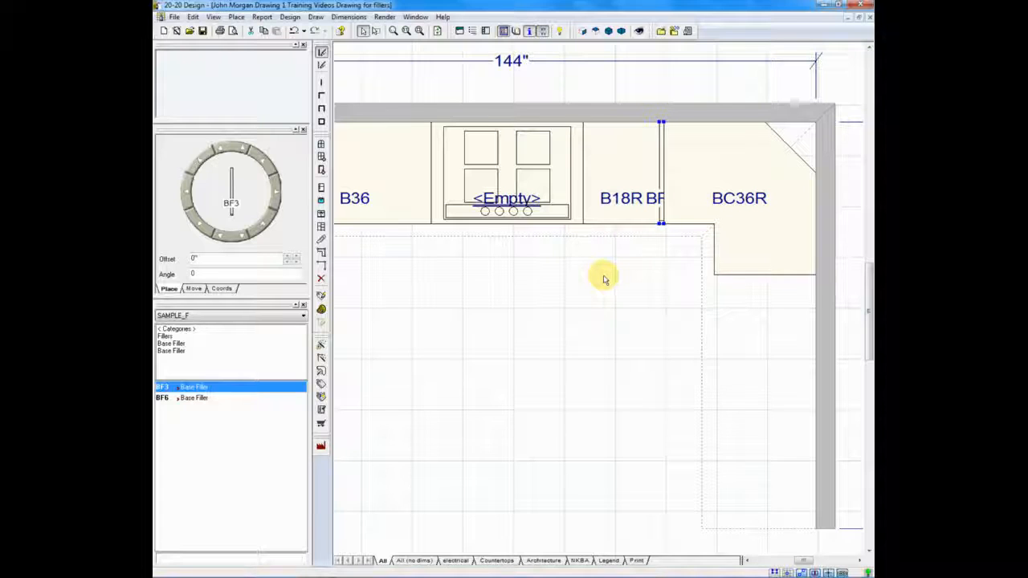
mouse_move(444, 270)
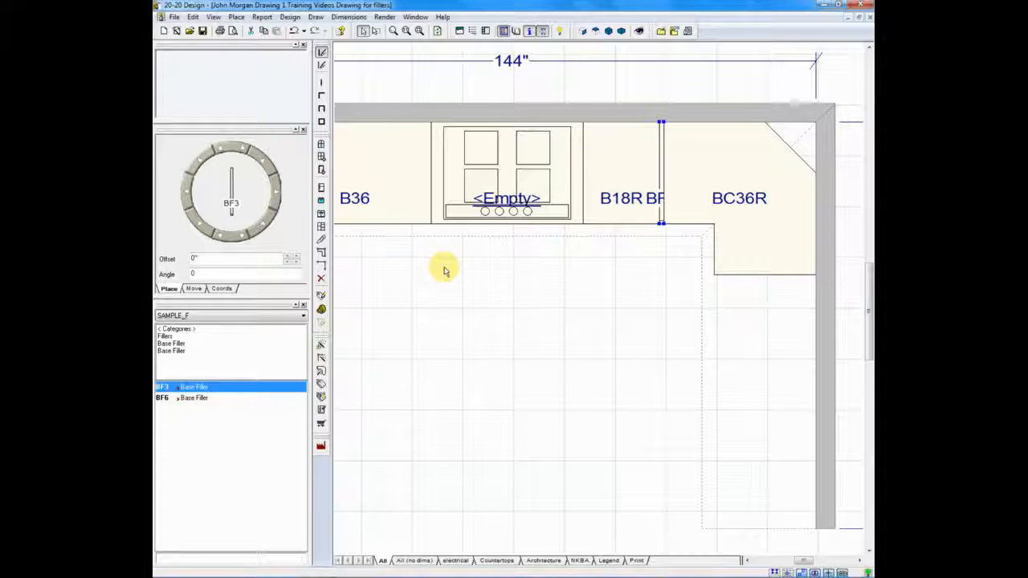
mouse_move(434, 274)
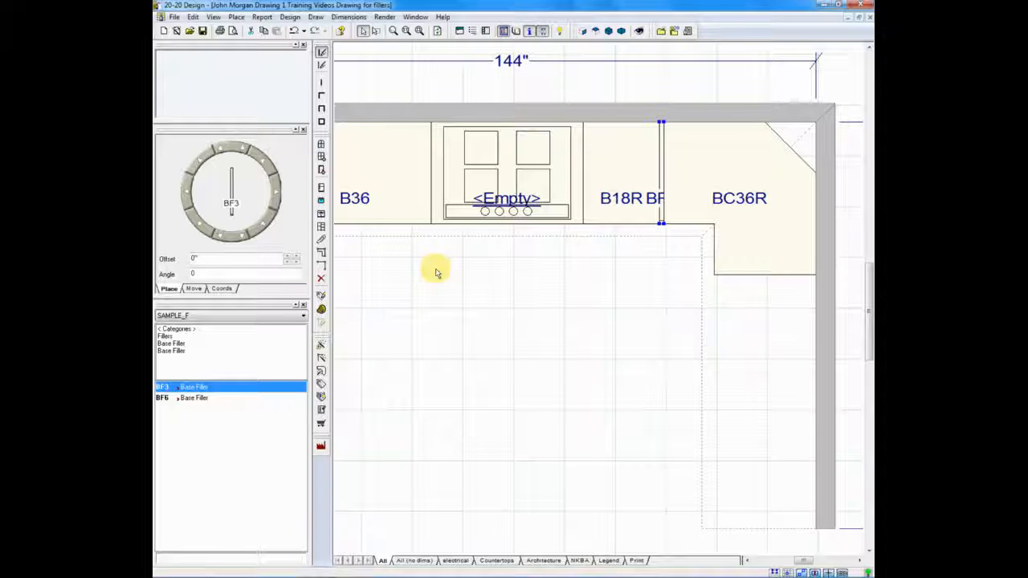
mouse_move(437, 273)
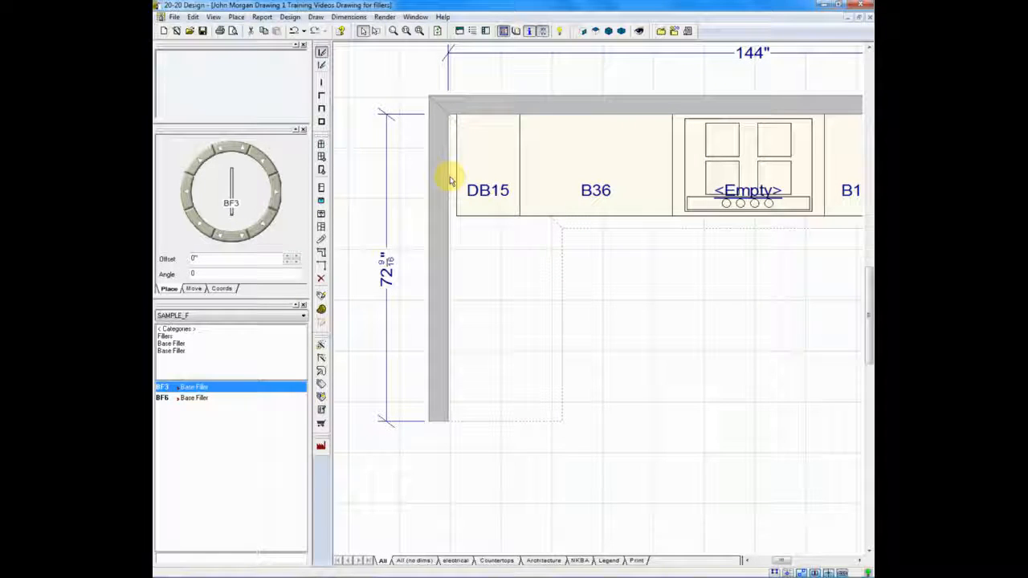
mouse_move(448, 180)
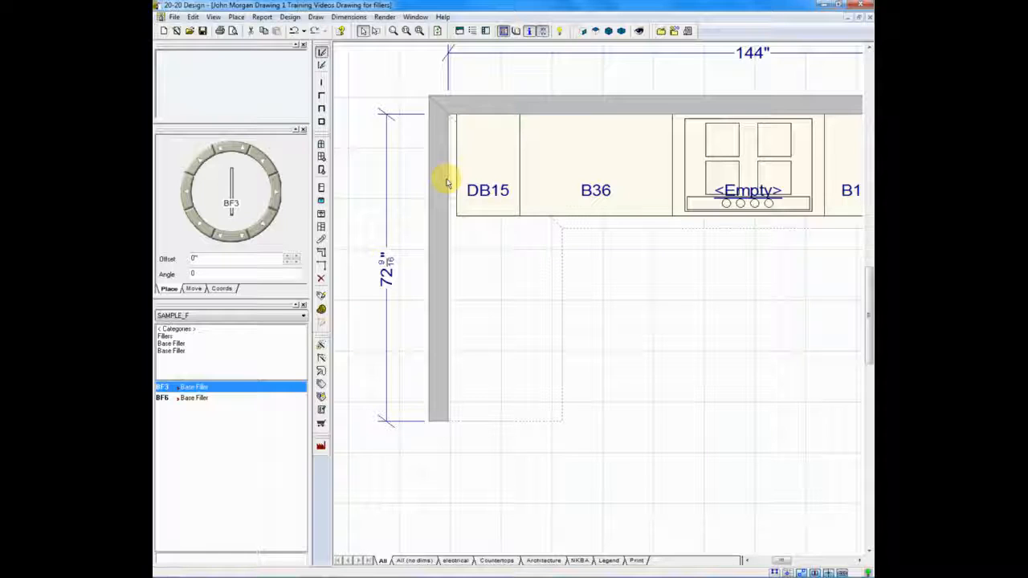
mouse_move(473, 233)
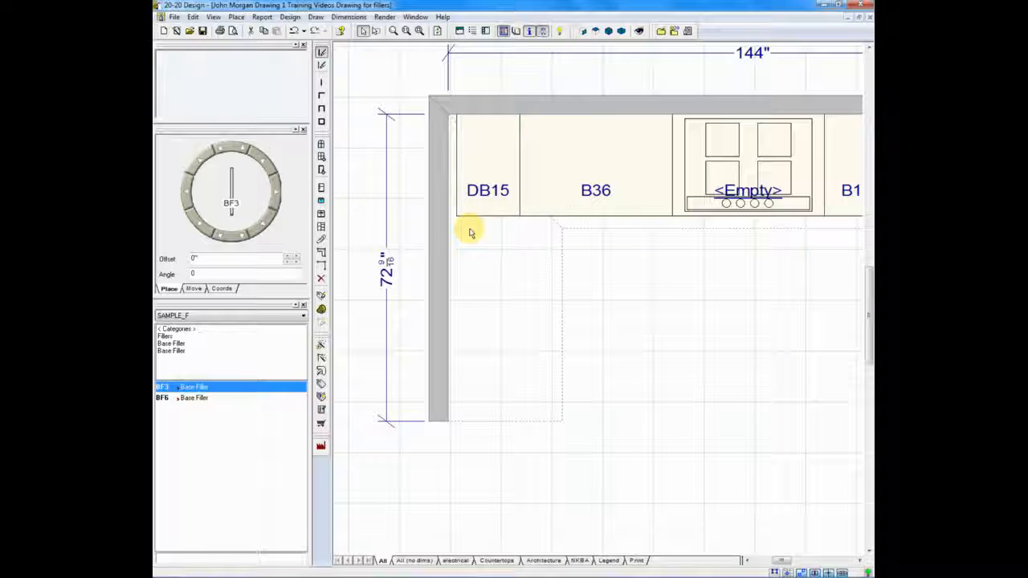
mouse_move(543, 254)
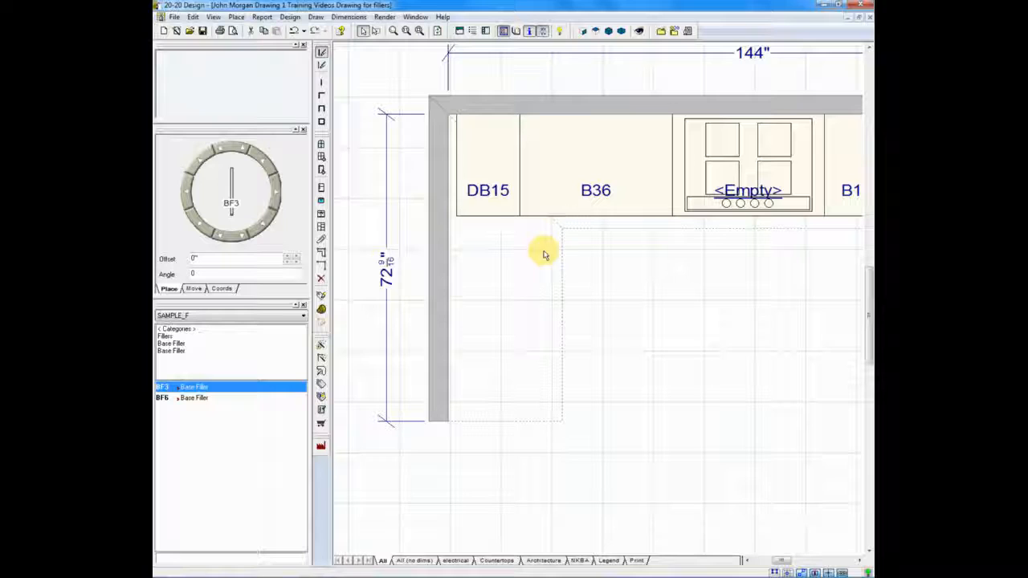
mouse_move(571, 259)
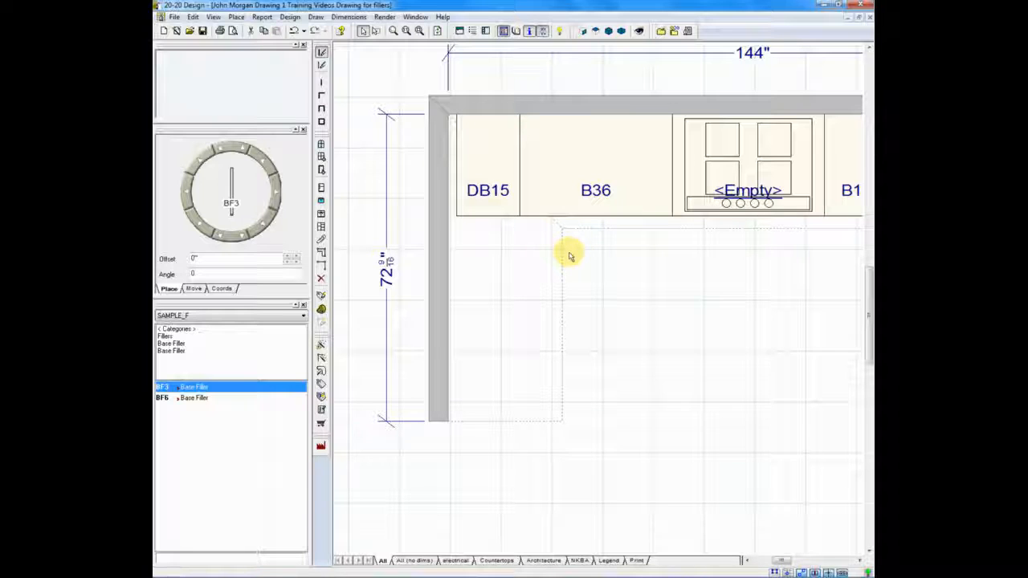
mouse_move(597, 237)
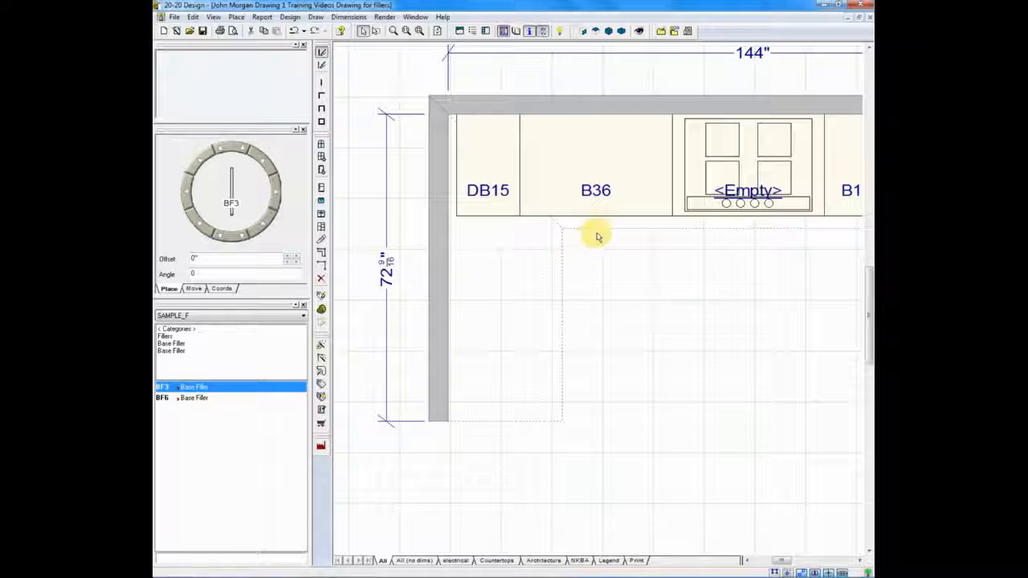
mouse_move(604, 228)
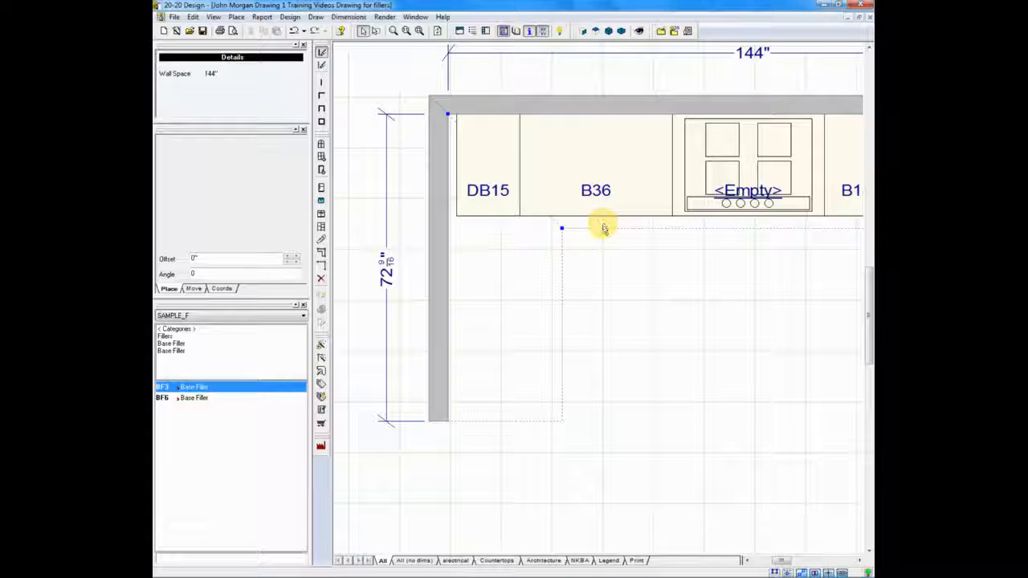
Show the back wall in elevation and add a base filler between the wall and DB15
right_click(604, 228)
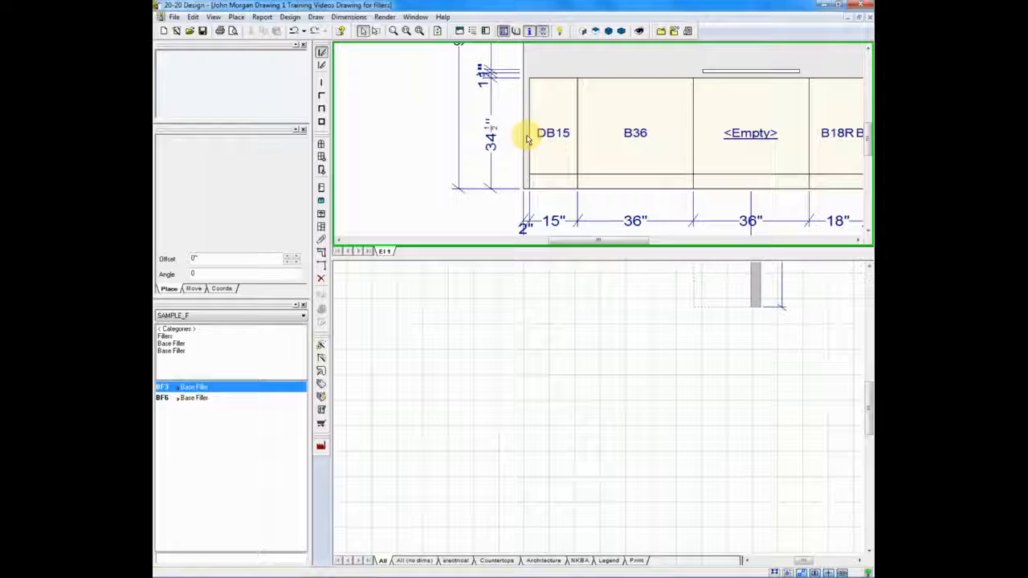
mouse_move(234, 350)
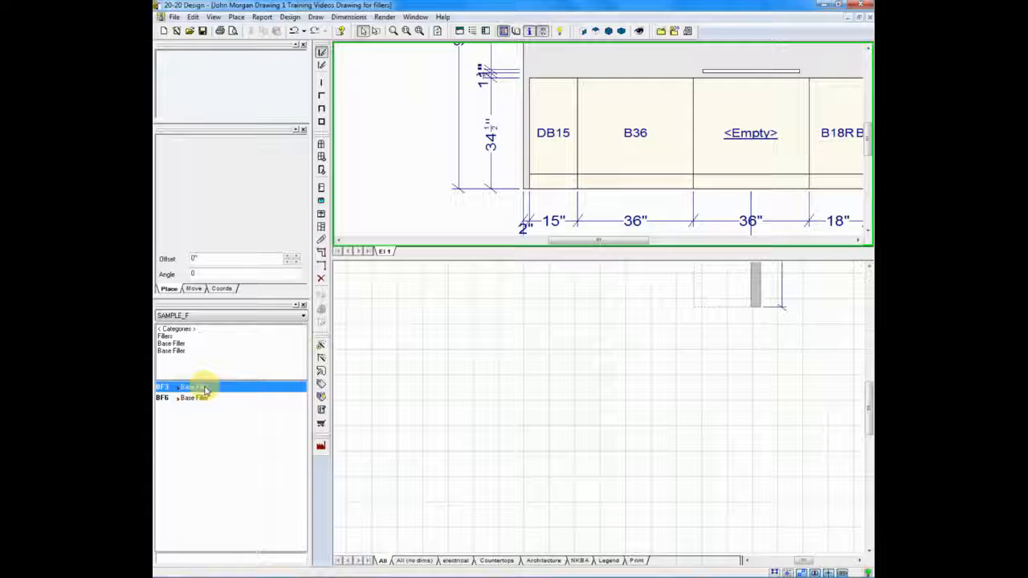
left_click(193, 388)
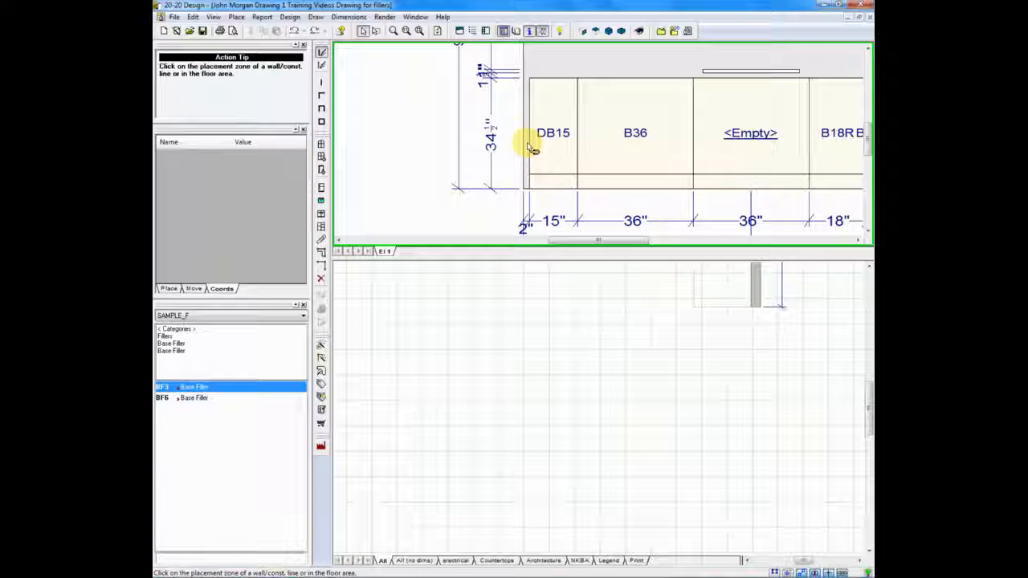
left_click(523, 132)
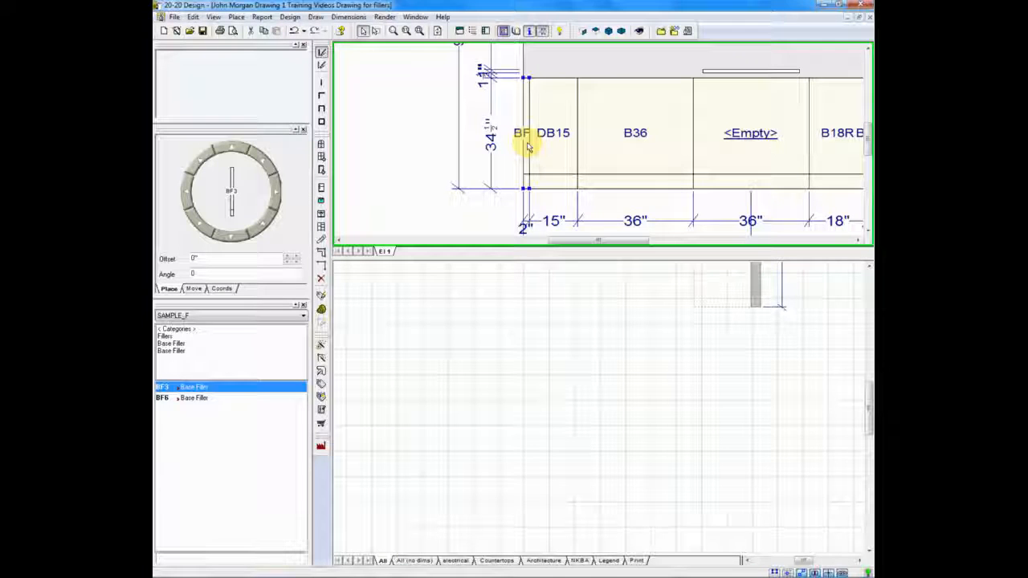